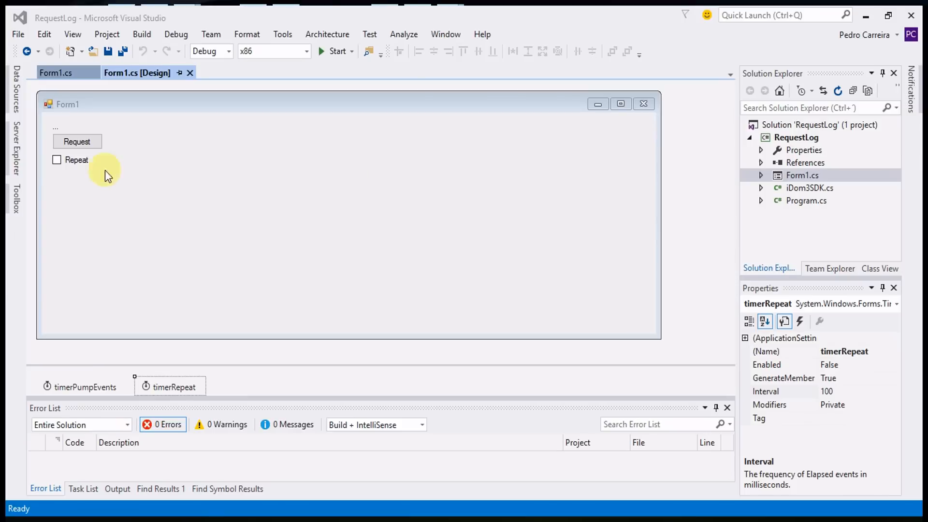
Step: Switch from the Form1 designer to the Form1.cs code editor
{"action": "double_click", "coordinate": [174, 386]}
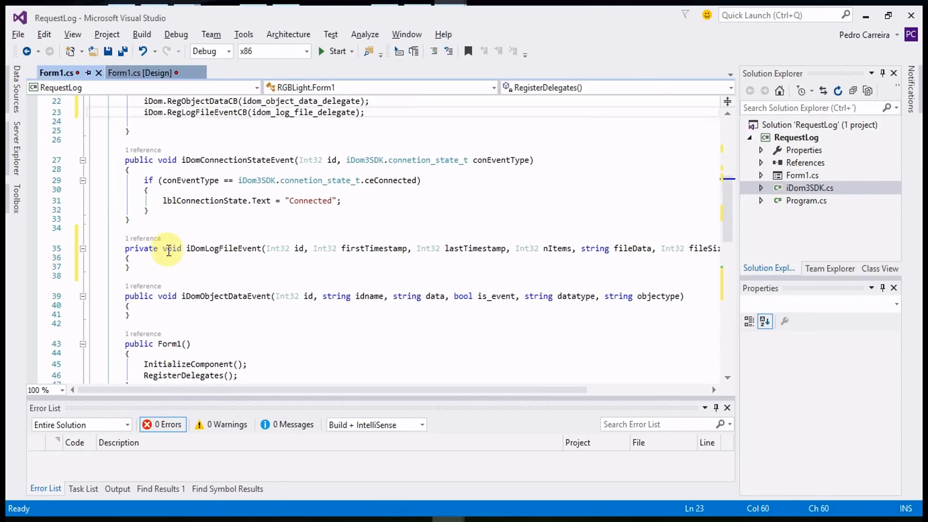
Step: In iDomLogFileEvent, write fileData to a lastTimestamp-named .csv via File.WriteAllText with Encoding.UTF8
{"action": "type", "text": "string fil"}
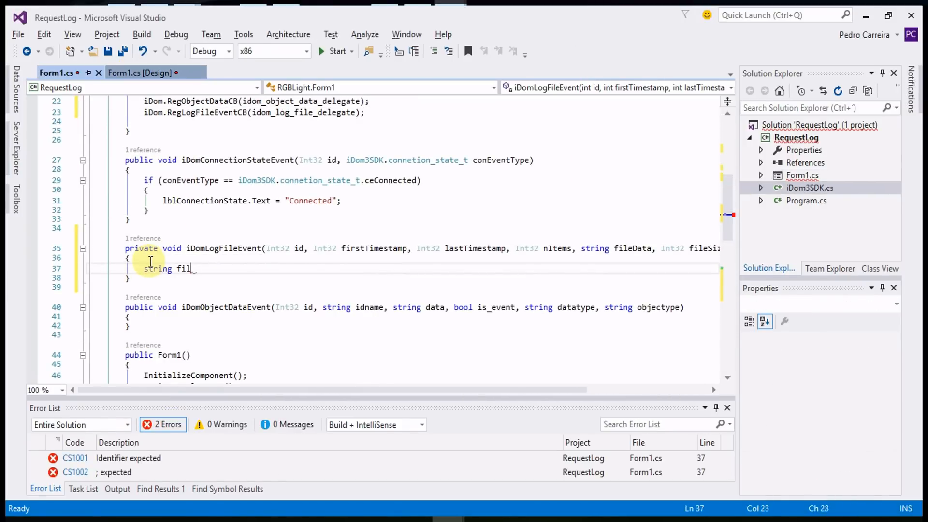
{"action": "type", "text": "eName = lastTimestamp."}
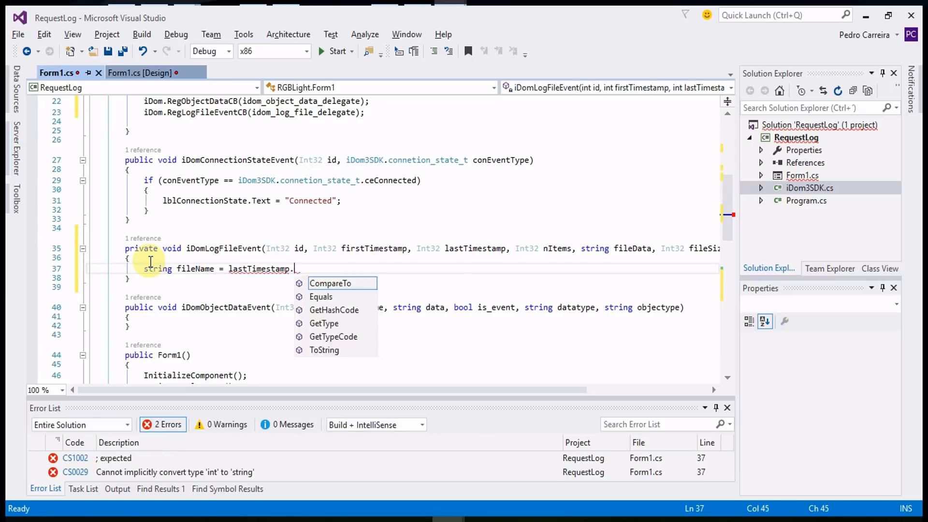
{"action": "type", "text": "ToString() + \".cs\""}
{"action": "type", "text": "Sy"}
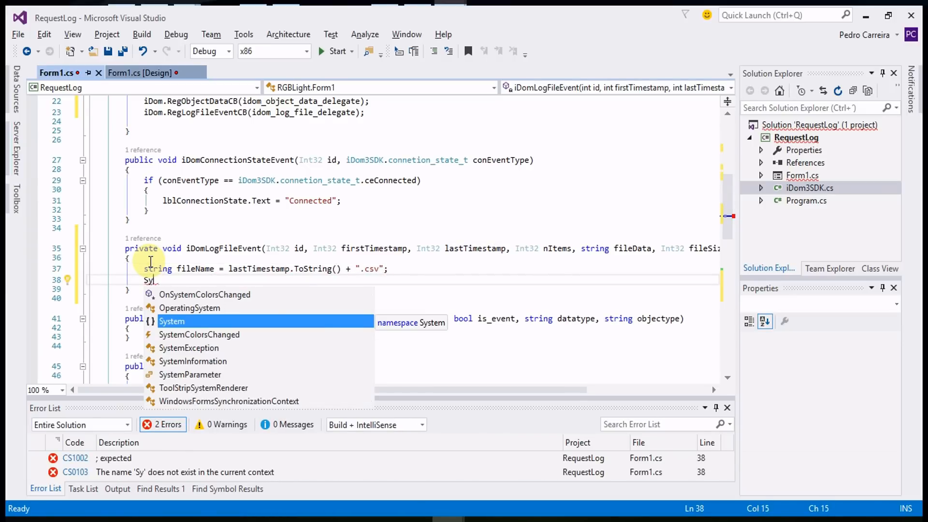
{"action": "type", "text": "stem.IO.F"}
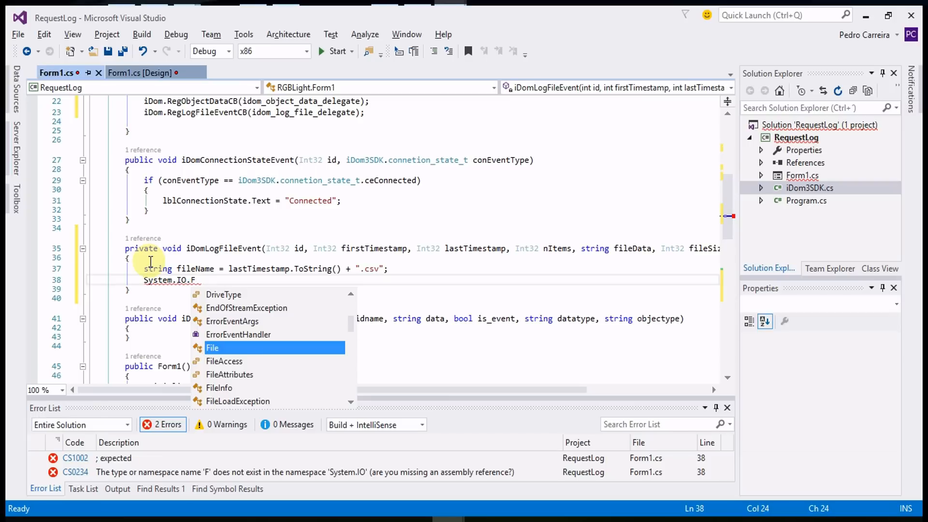
{"action": "type", "text": "File.WriteAllText"}
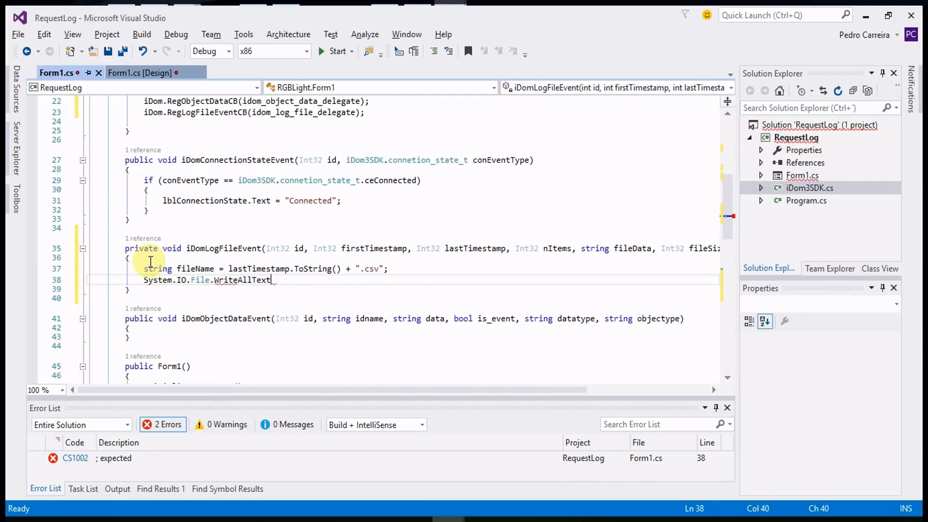
{"action": "type", "text": "(fileName, fileData);"}
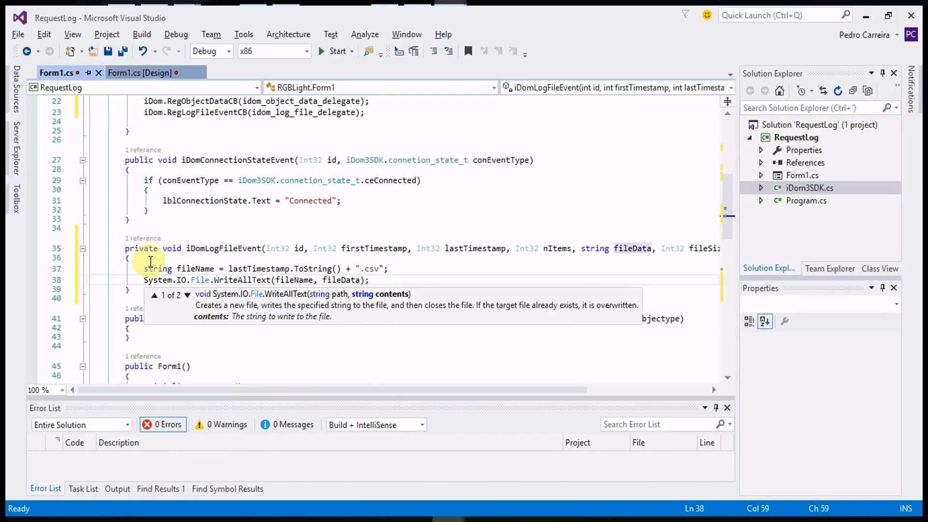
{"action": "type", "text": ", encoding.Utf"}
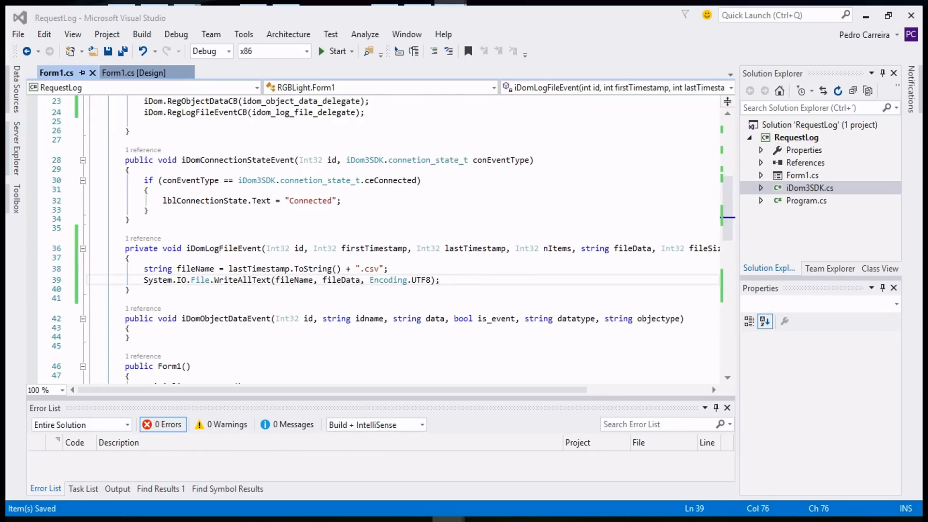
Step: Add a RequestLog method calling iDom.RequestLogSinceTimestamp(lastTimestamp + 1)
{"action": "scroll", "scroll_direction": "down", "scroll_amount": 3}
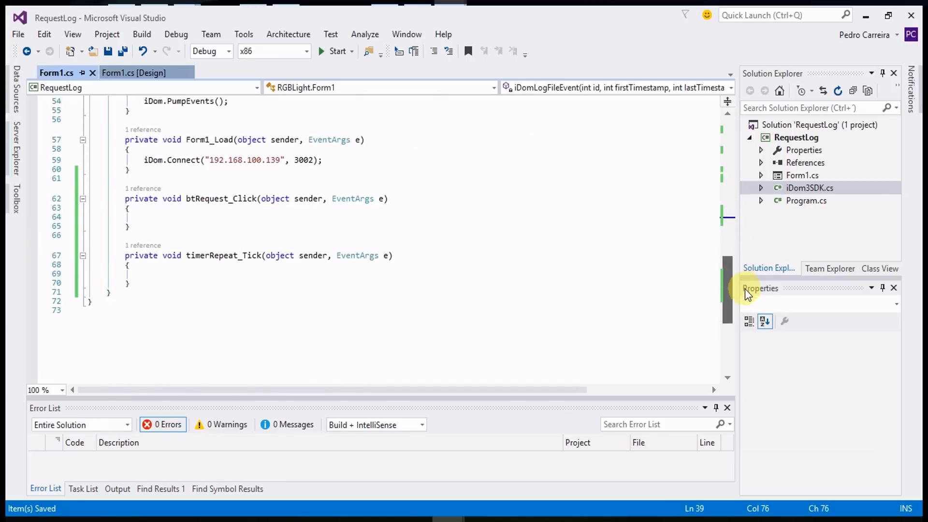
{"action": "type", "text": "RequestLog();"}
{"action": "type", "text": "private"}
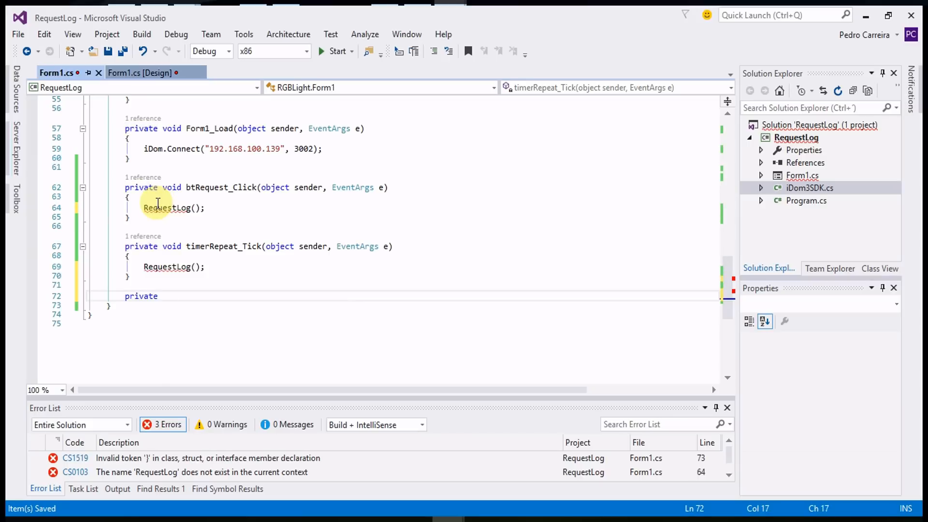
{"action": "type", "text": "void RequestLog("}
{"action": "type", "text": "{ "}
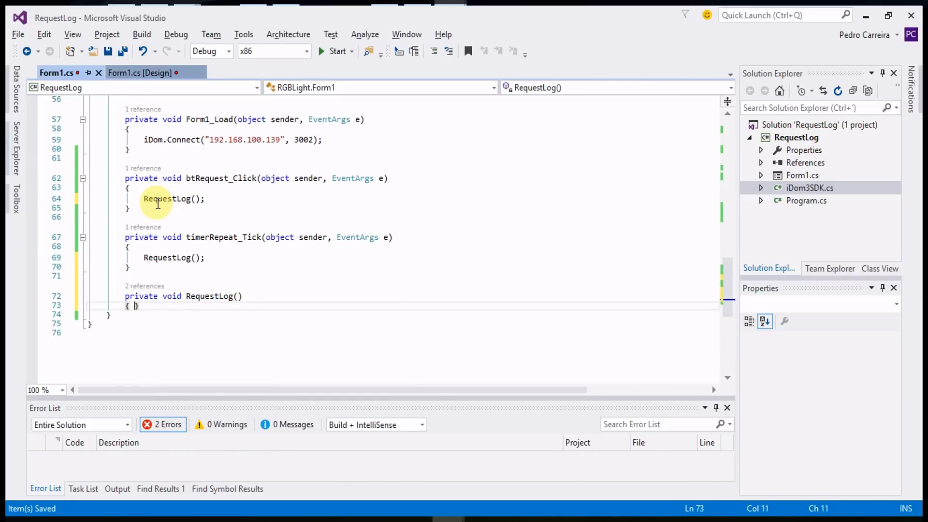
{"action": "type", "text": "iDom.Re"}
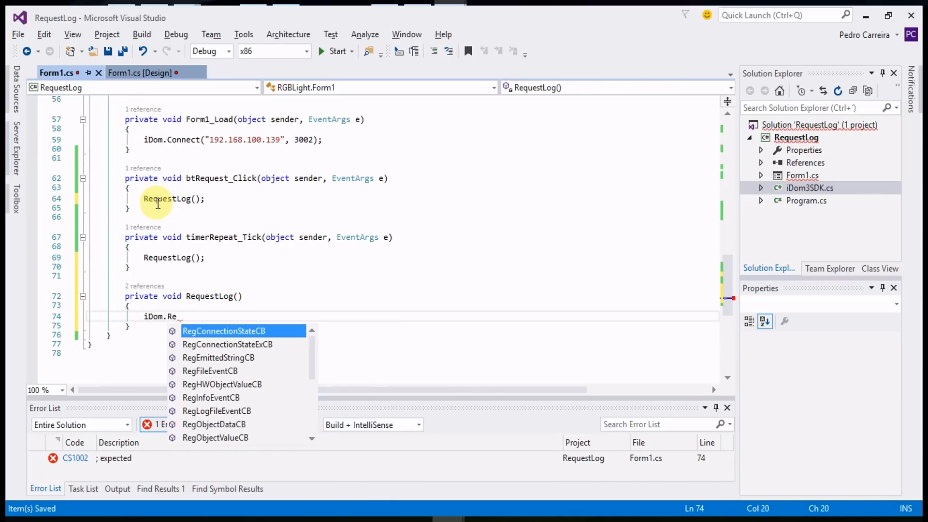
{"action": "type", "text": "RequestLogSinceTimestamp(0, GetLastTimestamp("}
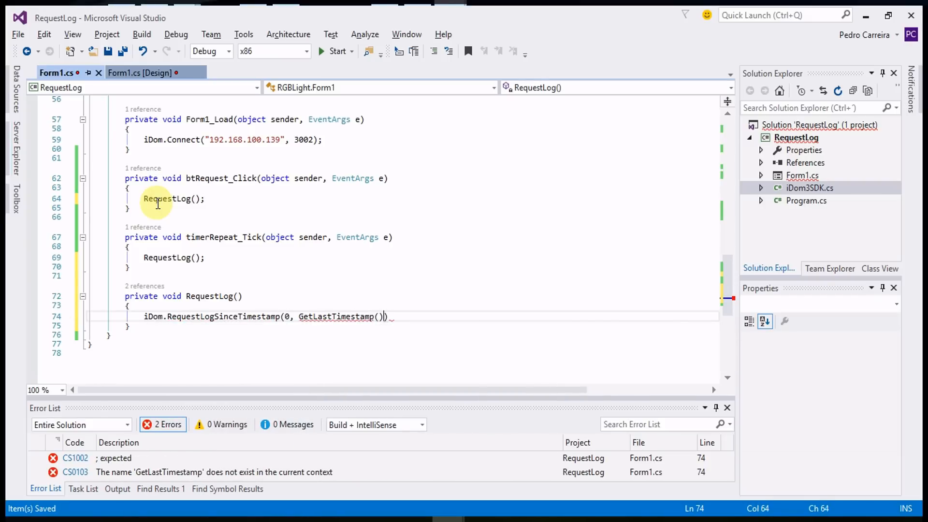
{"action": "type", "text": "+ 1);"}
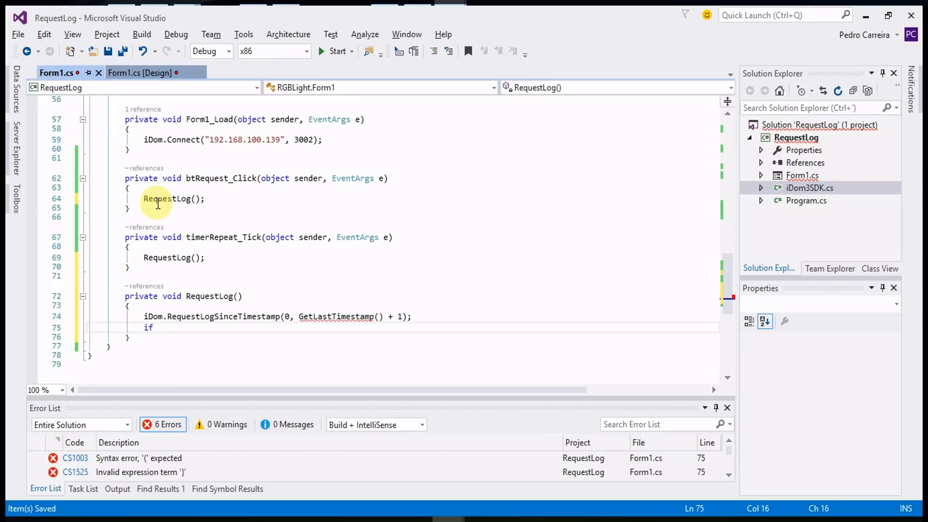
Step: When chkBoxRepeat is checked, stop and restart timerRepeat with an hourly interval
{"action": "type", "text": "(chkBoxRepeat.ch"}
{"action": "type", "text": "{"}
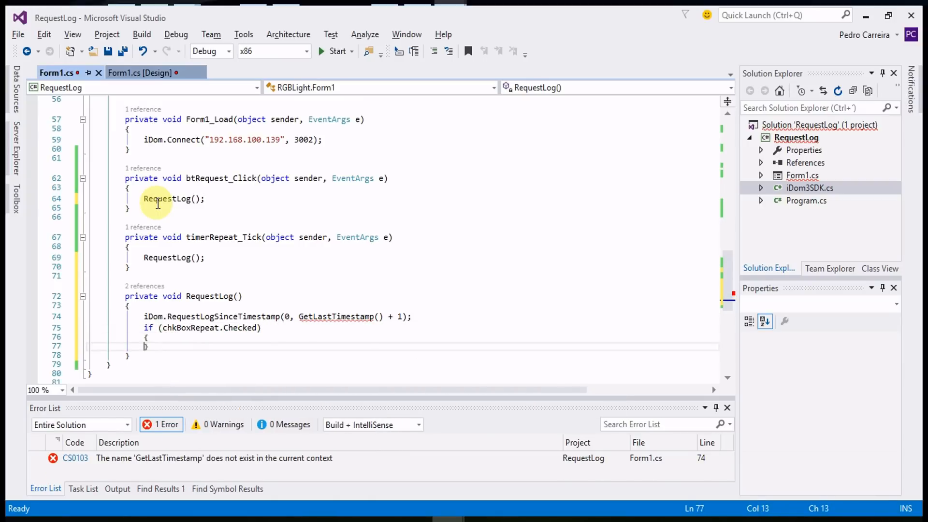
{"action": "type", "text": "timerRepeat"}
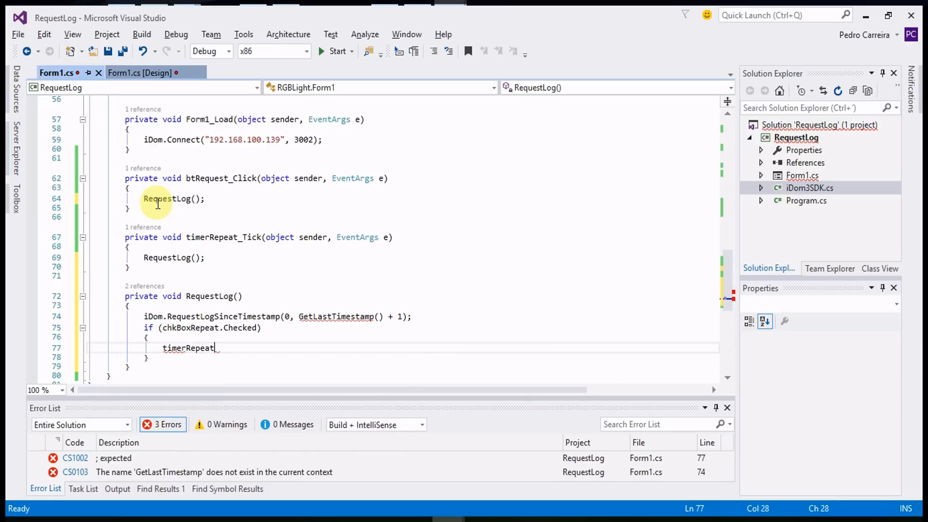
{"action": "type", "text": ".Interval = 3600000;"}
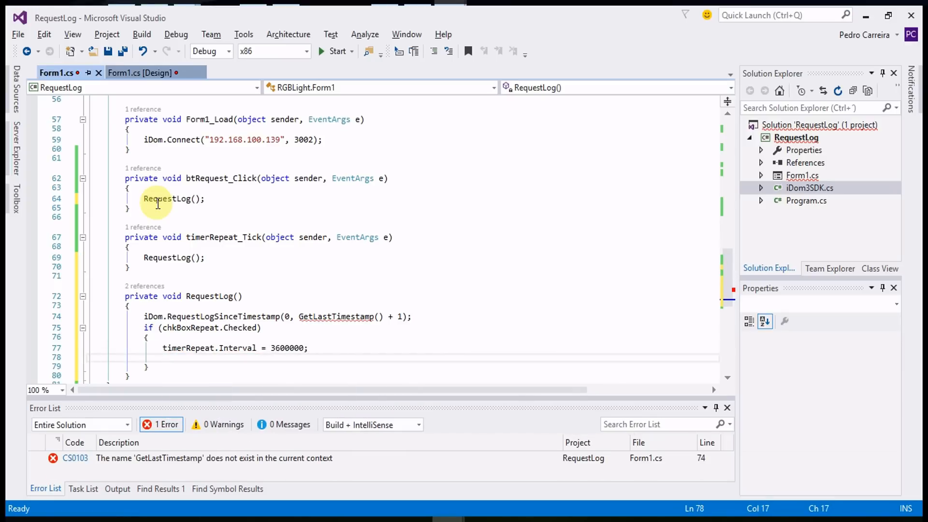
{"action": "type", "text": "timerRepeat.Stop();"}
{"action": "type", "text": "timerRepeat.Start()"}
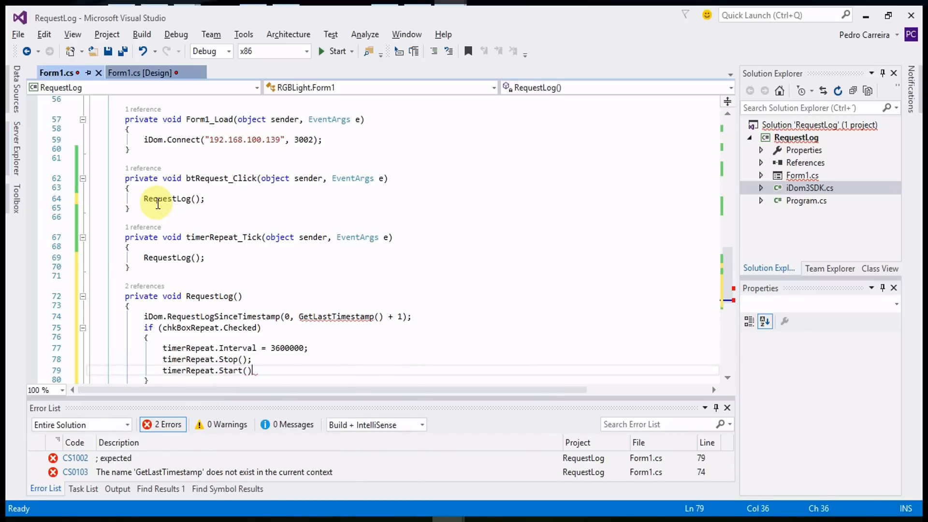
Step: Build and run the RequestLog app from the toolbar
{"action": "left_click", "coordinate": [336, 51]}
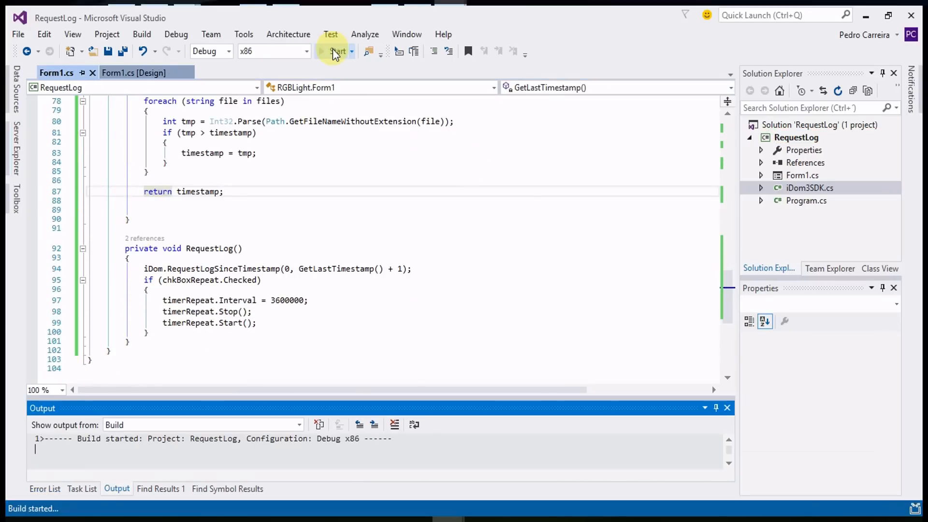
{"action": "left_click", "coordinate": [336, 51]}
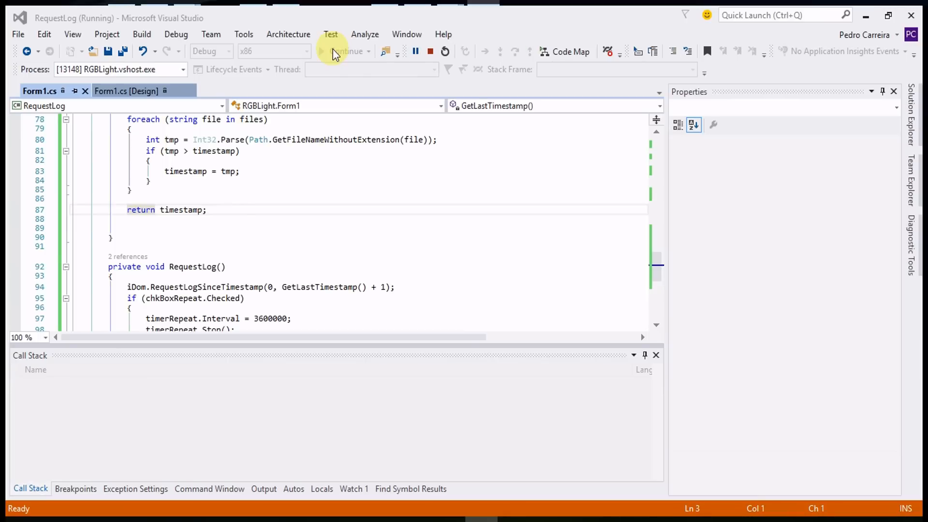
{"action": "left_click", "coordinate": [165, 219]}
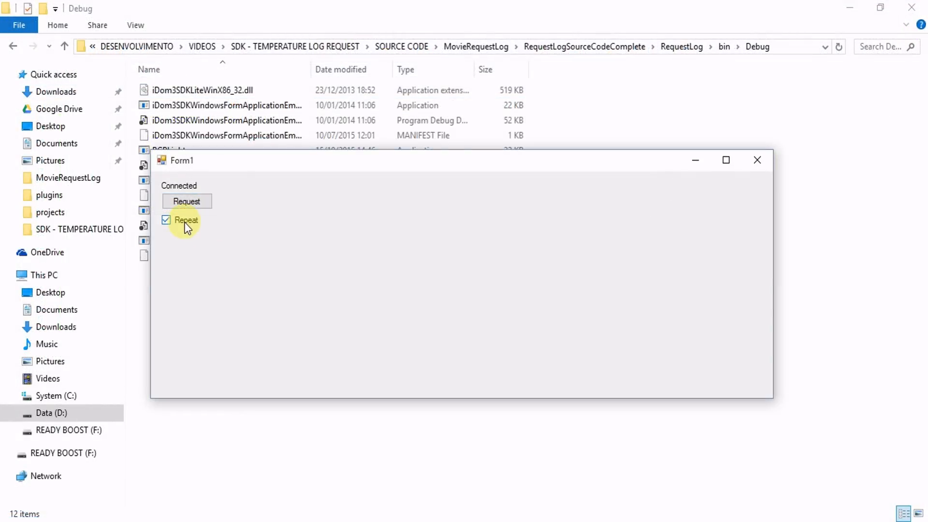
Step: With Repeat unchecked, request the temperature log once and open the new CSV from the Debug folder
{"action": "left_click", "coordinate": [166, 219]}
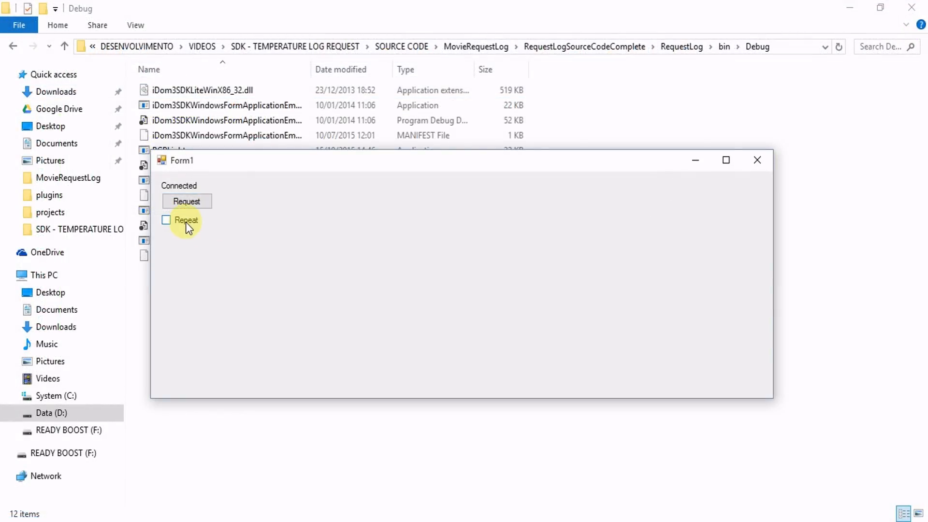
{"action": "left_click", "coordinate": [186, 201]}
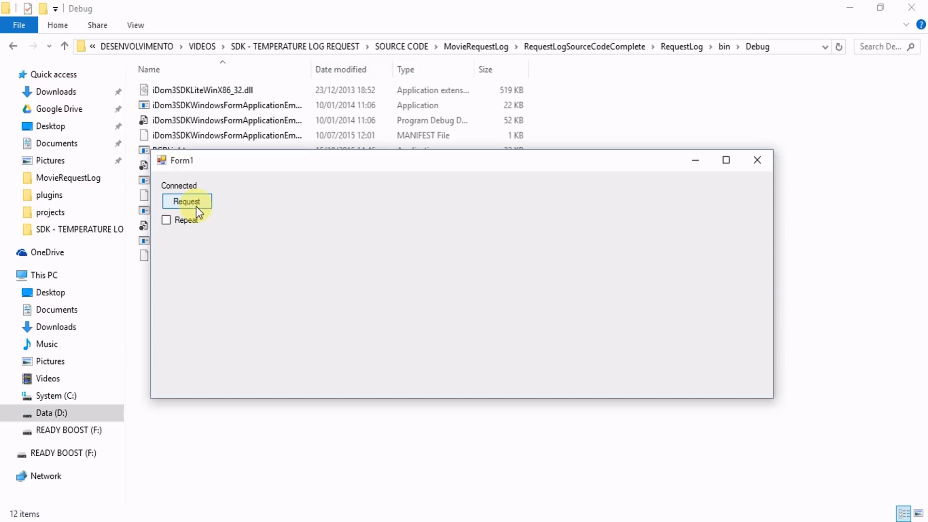
{"action": "left_click", "coordinate": [186, 201]}
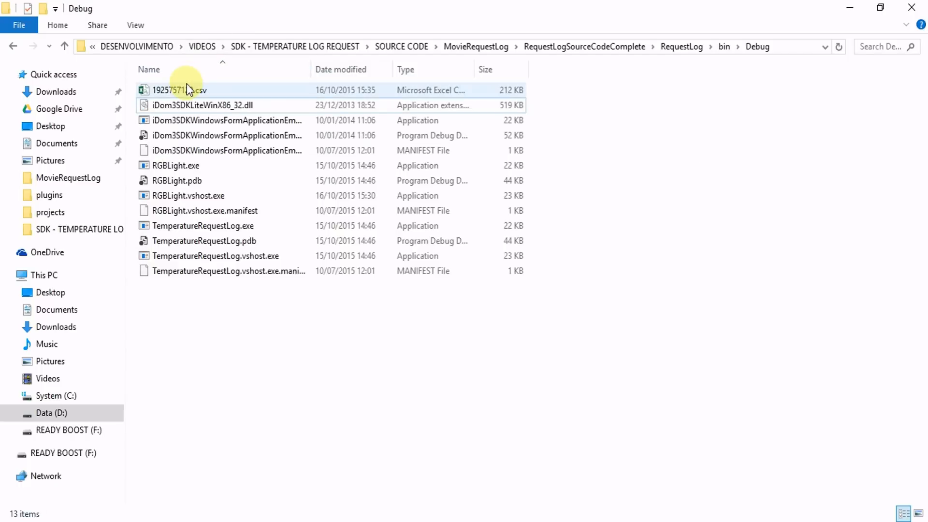
{"action": "double_click", "coordinate": [180, 90]}
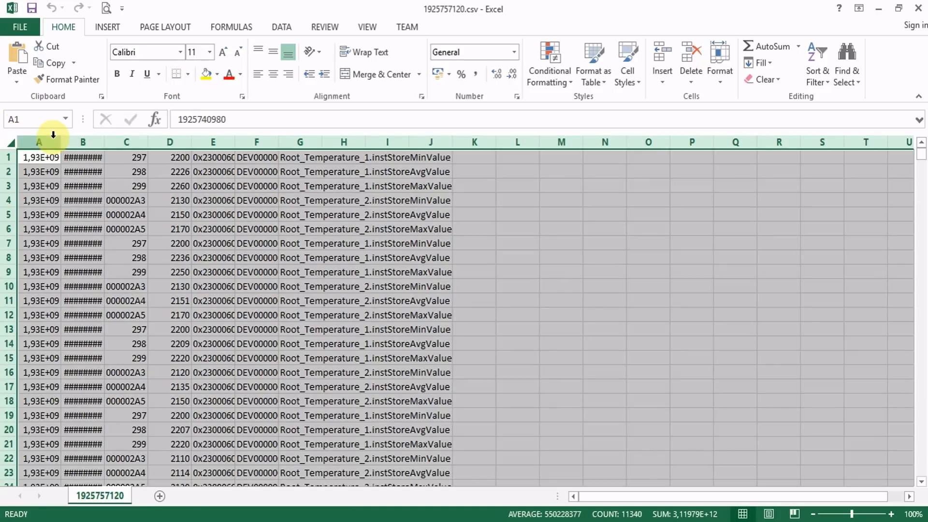
Step: AutoFit all column widths and scroll down through the temperature log rows
{"action": "left_click", "coordinate": [394, 243]}
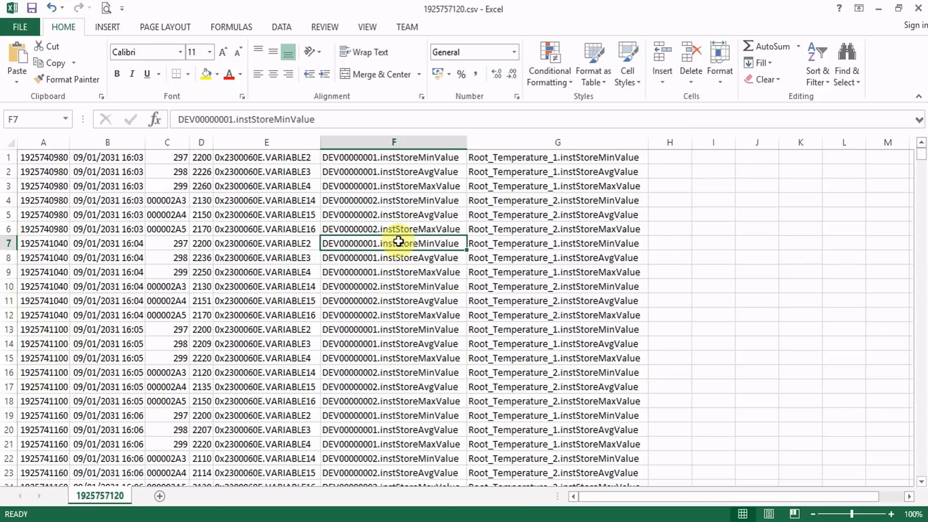
{"action": "scroll", "scroll_direction": "down", "scroll_amount": 3}
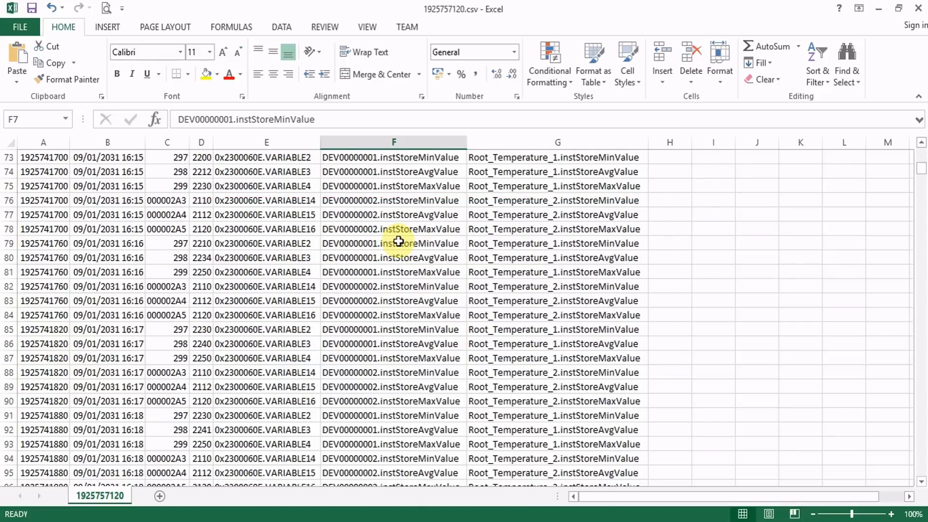